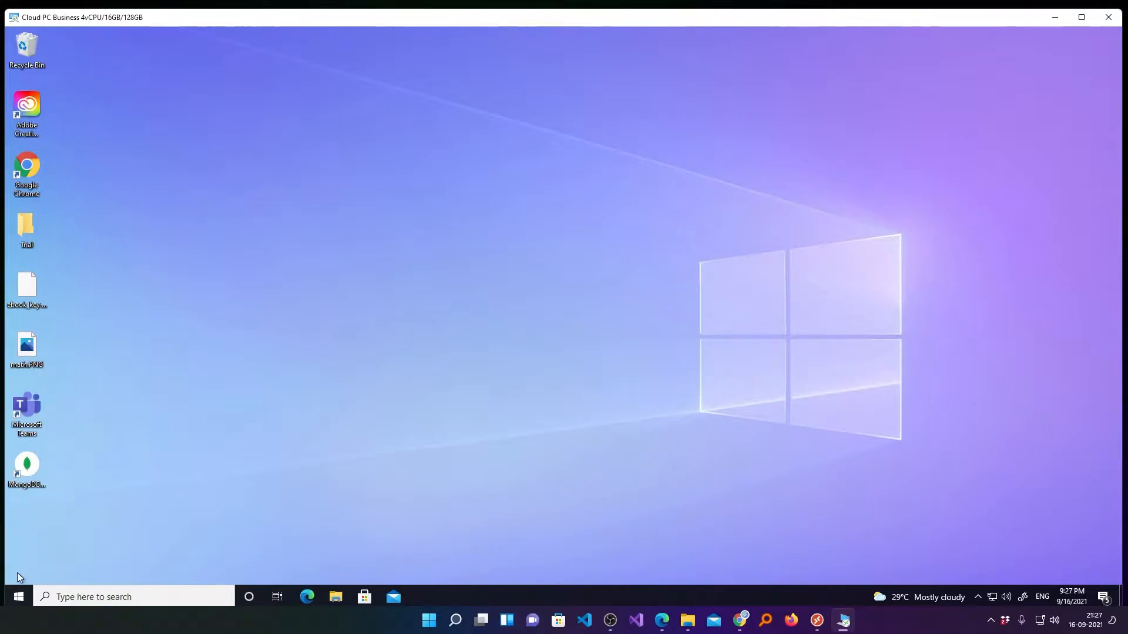
Check the Cloud PC's device specifications in Windows Settings, then close the Cloud PC session
{"action": "left_click", "coordinate": [18, 597]}
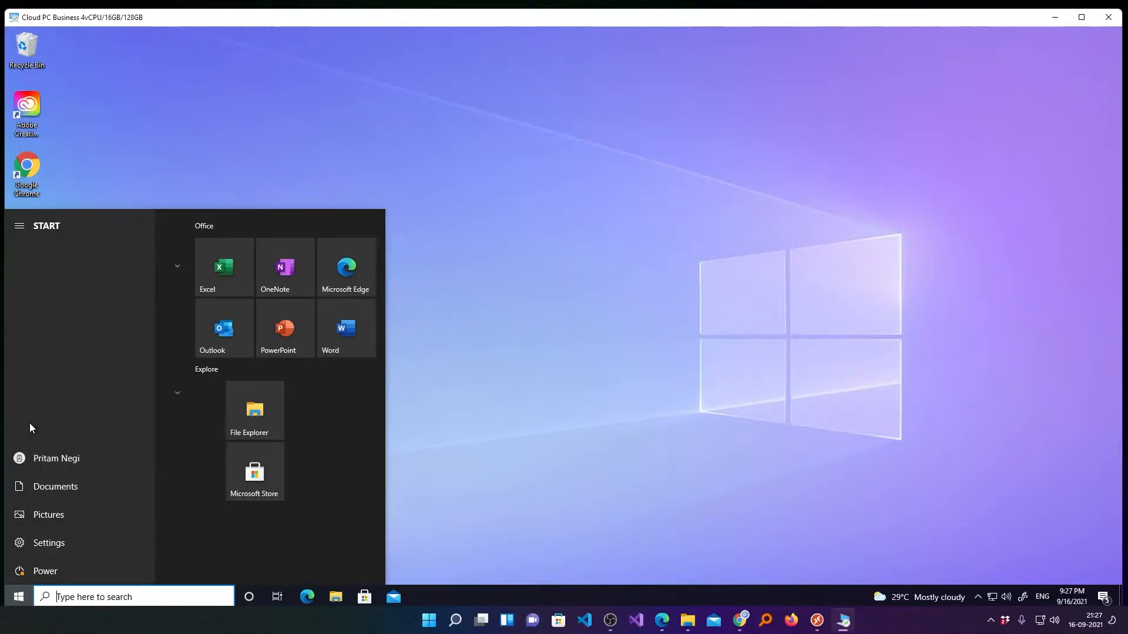
{"action": "left_click", "coordinate": [49, 543]}
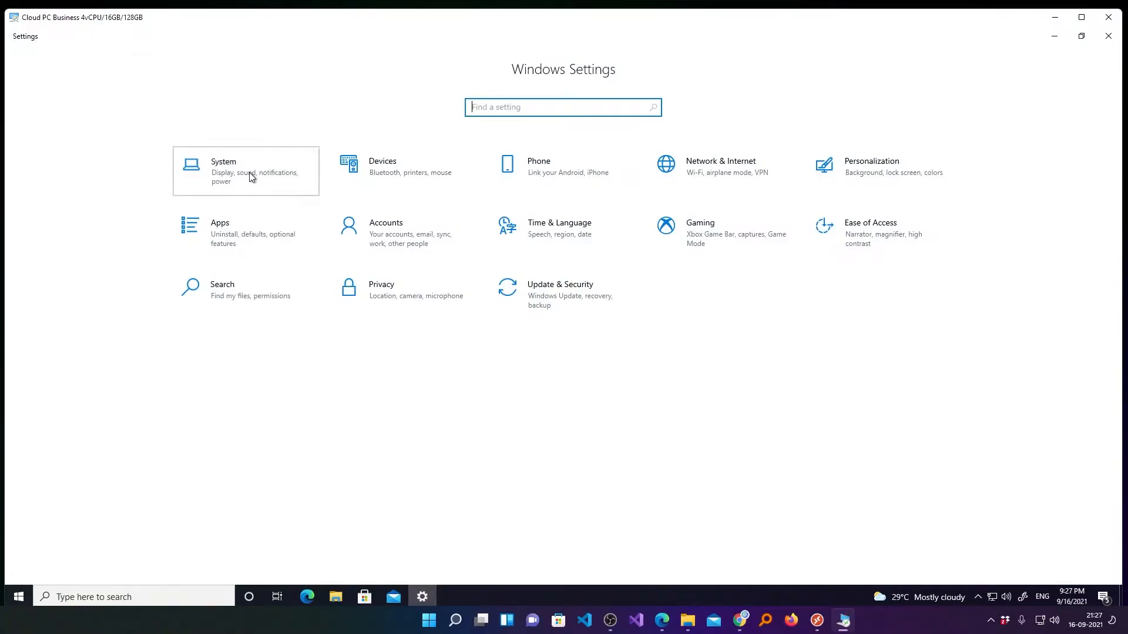
{"action": "left_click", "coordinate": [245, 170]}
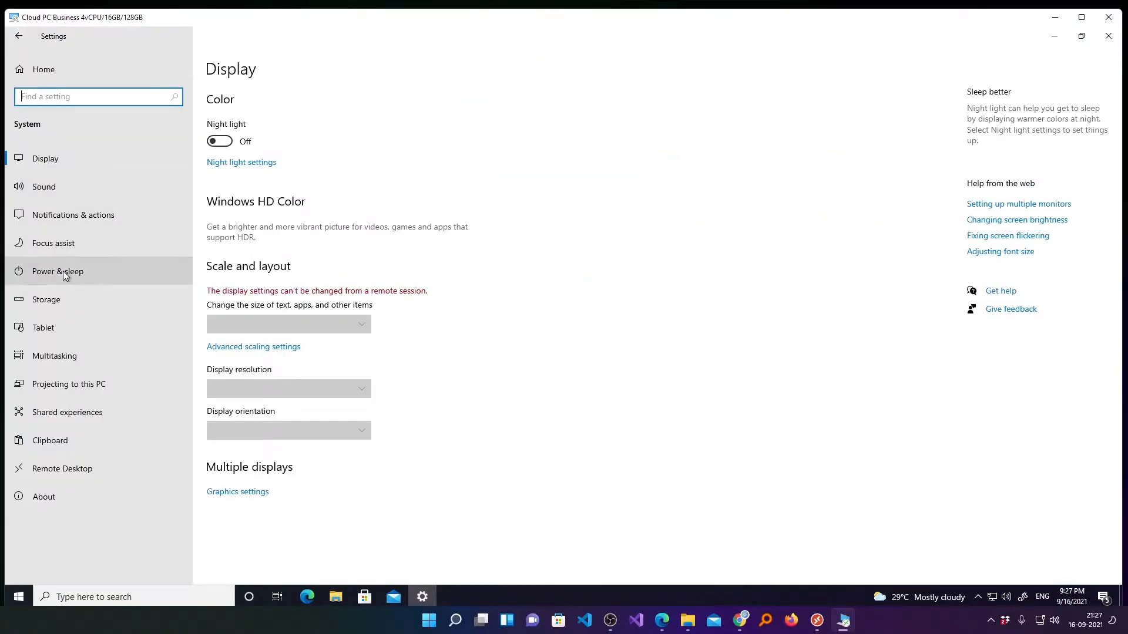
{"action": "left_click", "coordinate": [44, 495]}
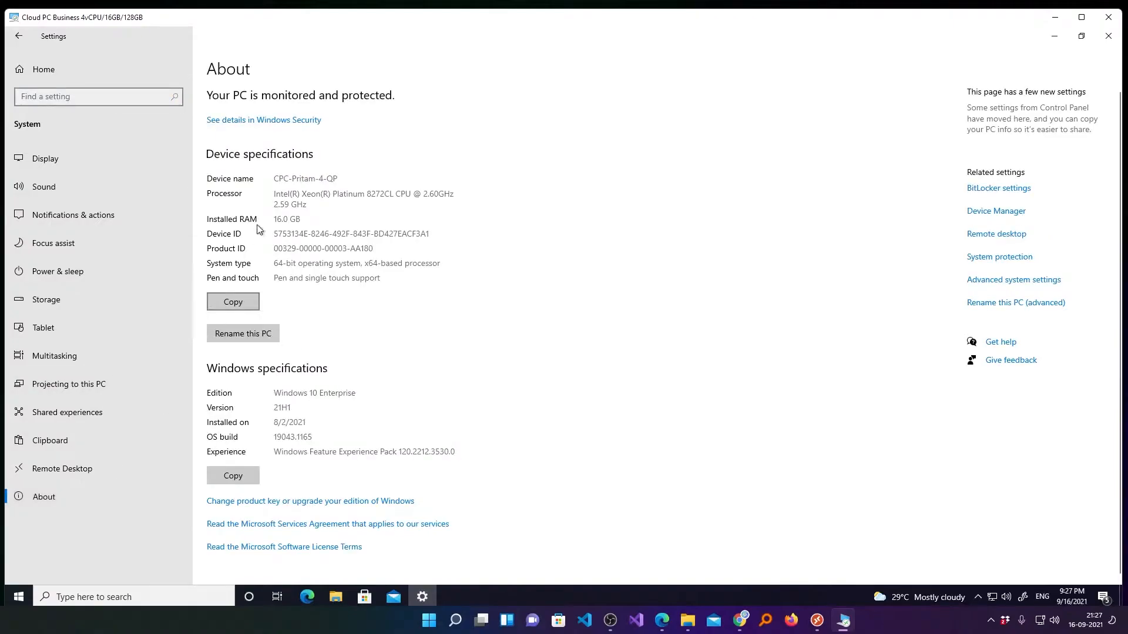
{"action": "left_click_drag", "start_coordinate": [374, 194], "coordinate": [305, 204]}
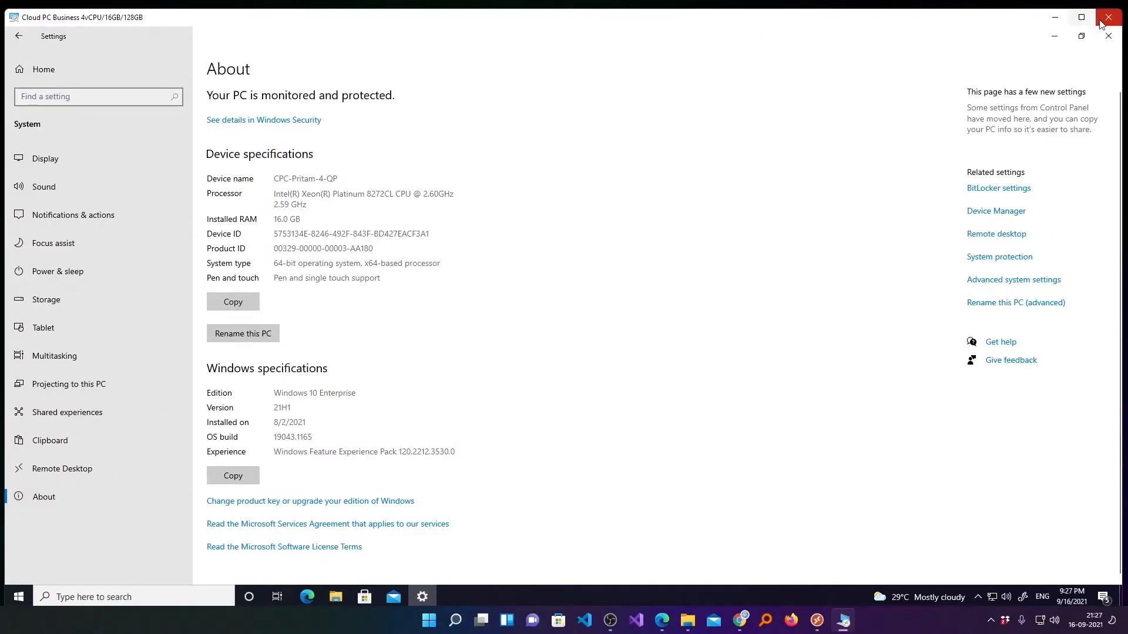
{"action": "left_click", "coordinate": [1108, 16]}
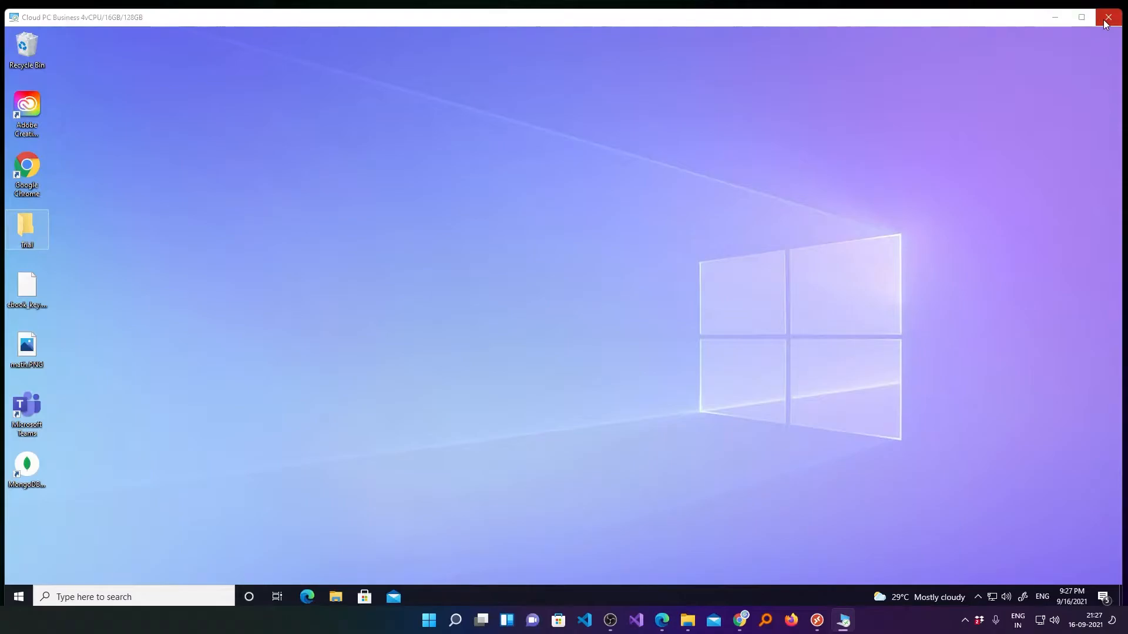
{"action": "left_click", "coordinate": [1108, 16]}
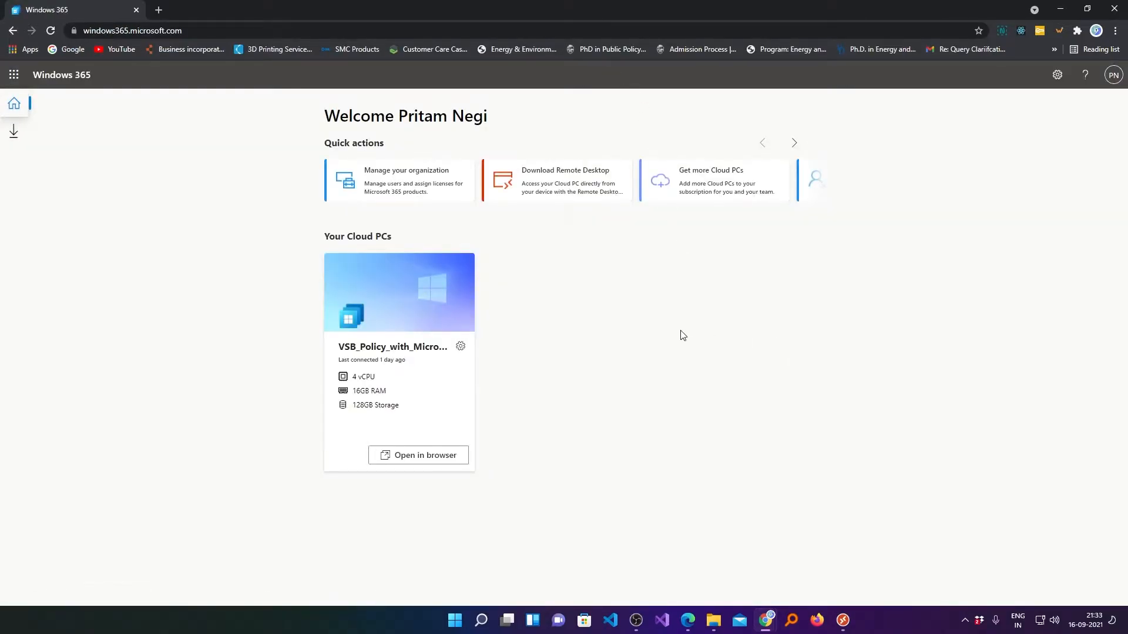
From the Windows 365 portal app launcher, go to the Microsoft 365 admin center
{"action": "left_click", "coordinate": [13, 74]}
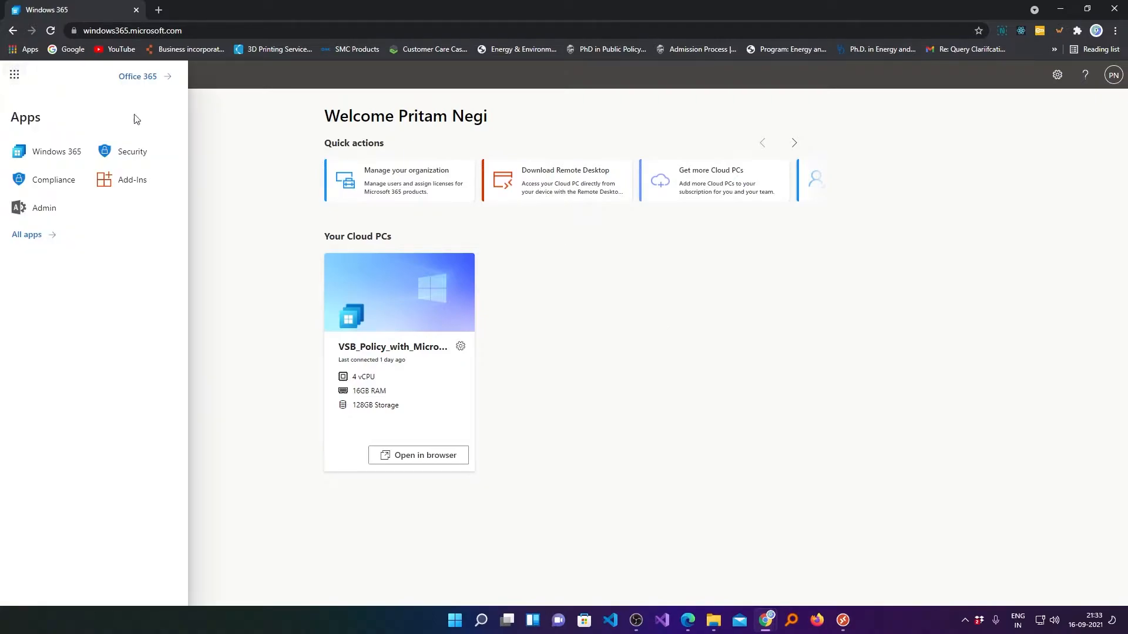
{"action": "left_click", "coordinate": [14, 75]}
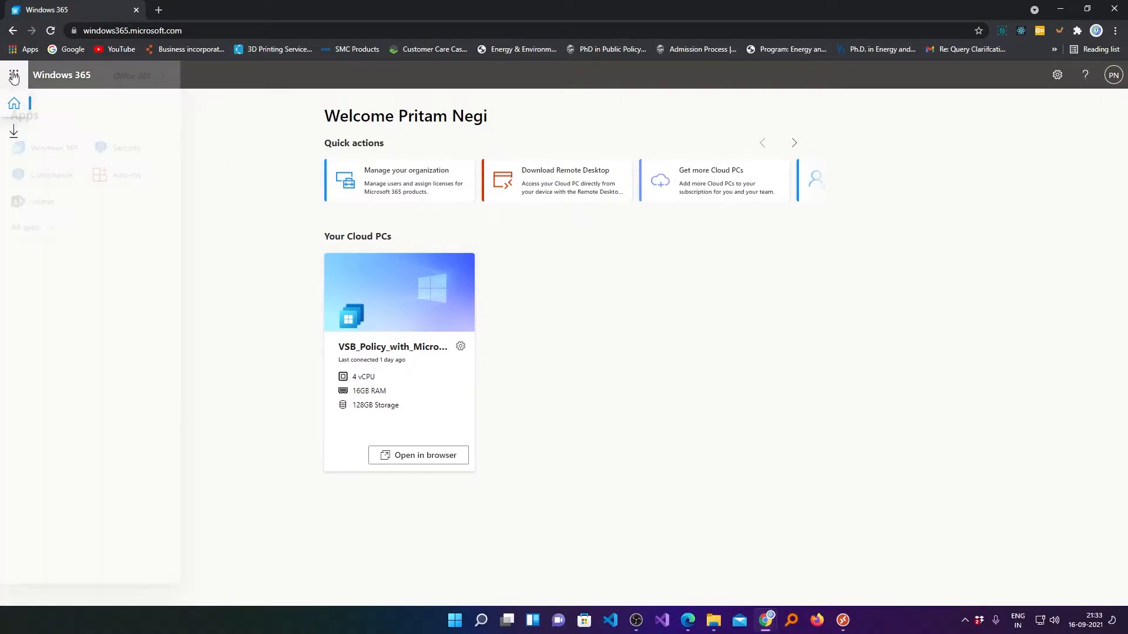
{"action": "left_click", "coordinate": [13, 76]}
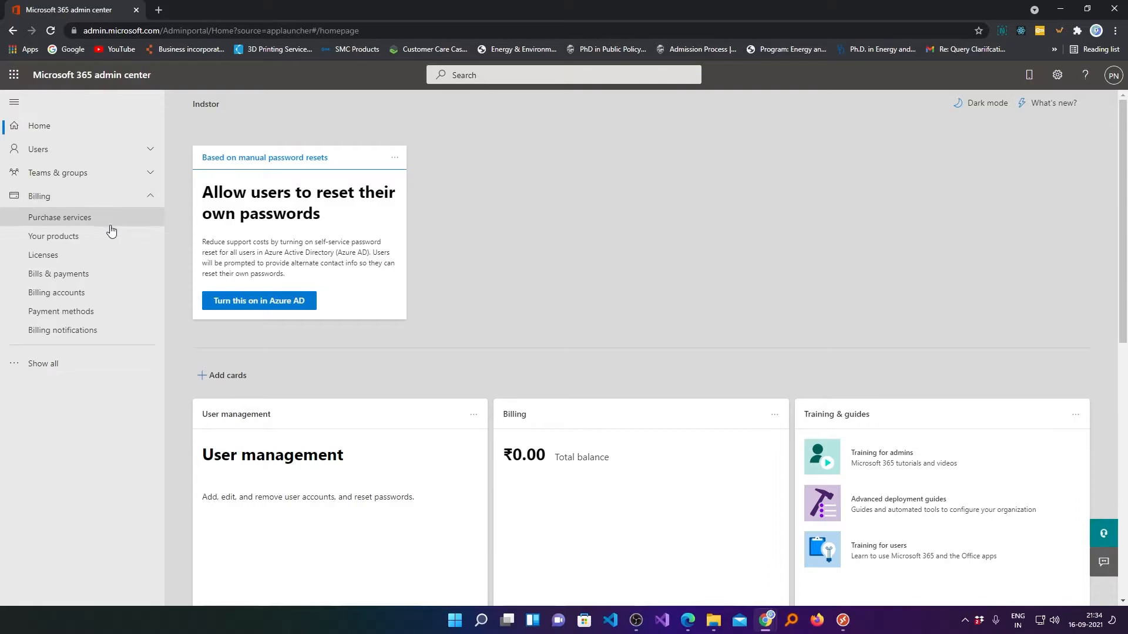
In Billing > Your products, select Windows 365 Business and show its More actions menu
{"action": "left_click", "coordinate": [52, 236]}
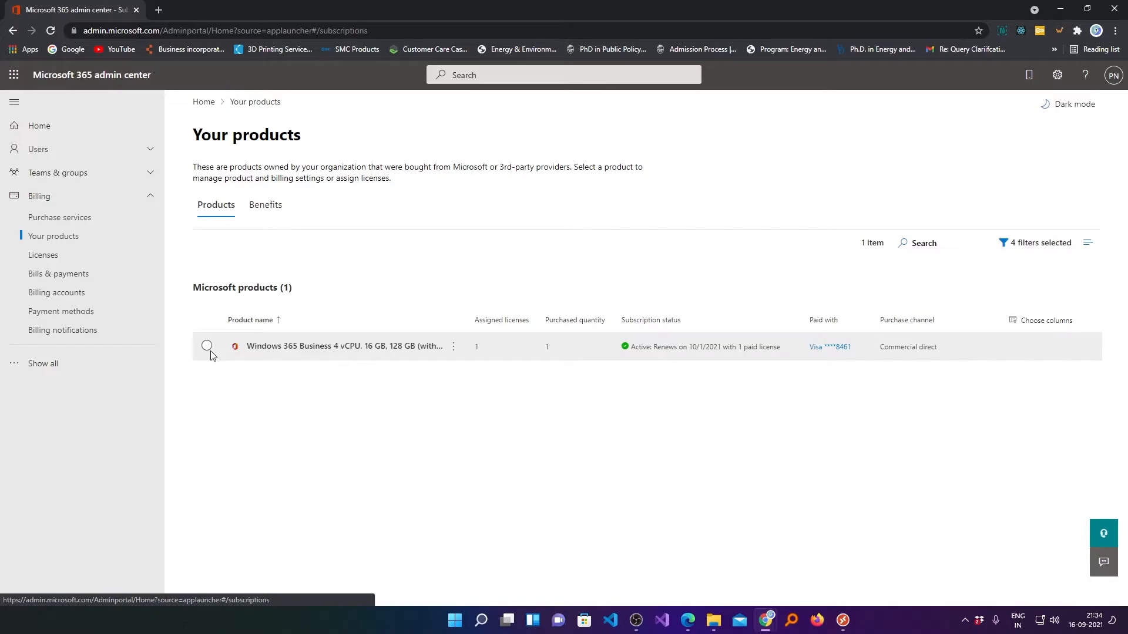
{"action": "left_click", "coordinate": [206, 345]}
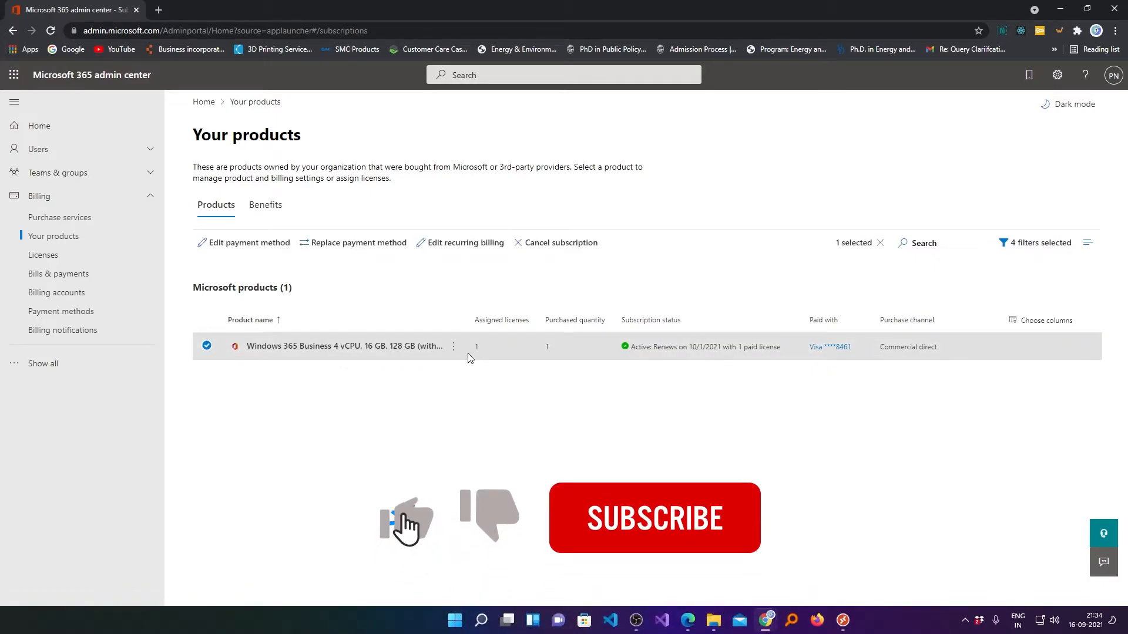
{"action": "left_click", "coordinate": [454, 345]}
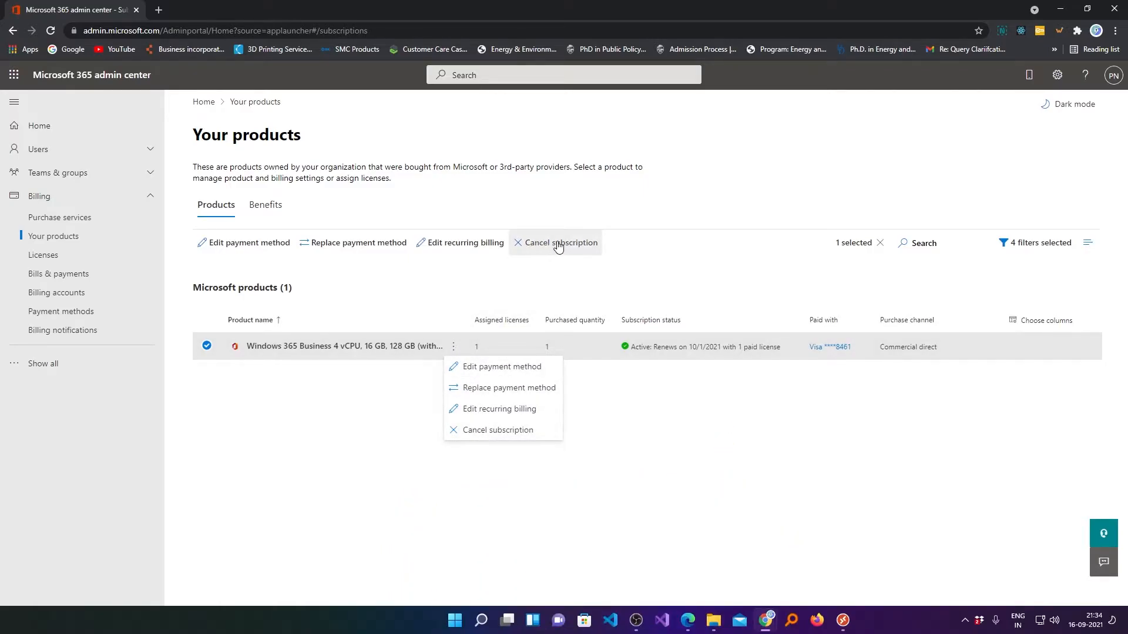
Cancel the subscription with 'Dissatisfied with price' as the reason and confirm
{"action": "left_click", "coordinate": [496, 430]}
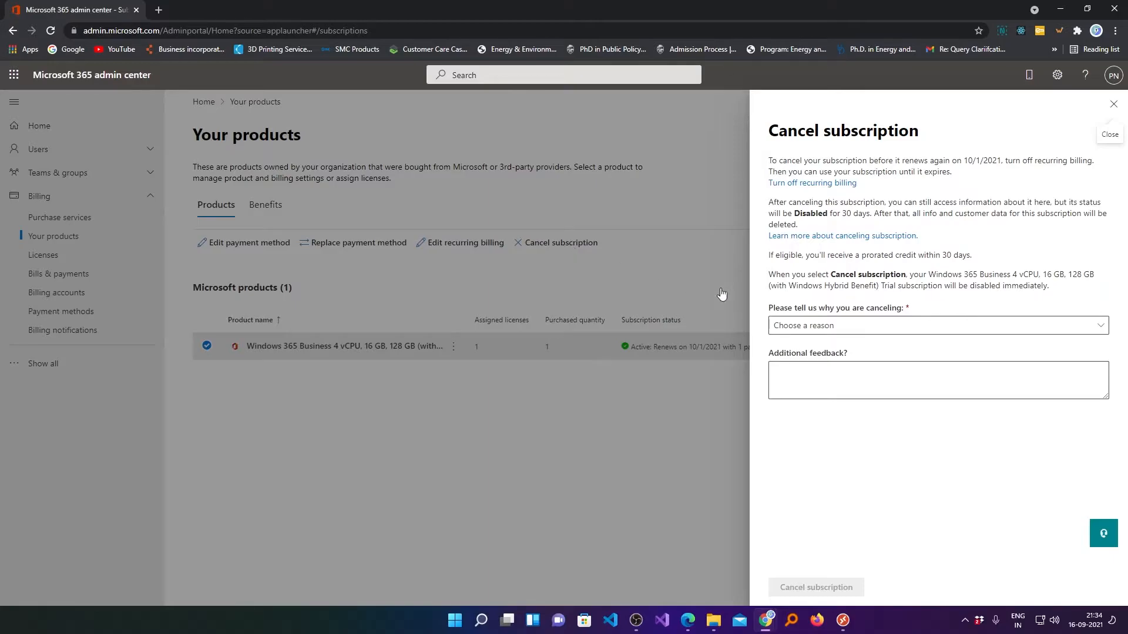
{"action": "left_click", "coordinate": [938, 325]}
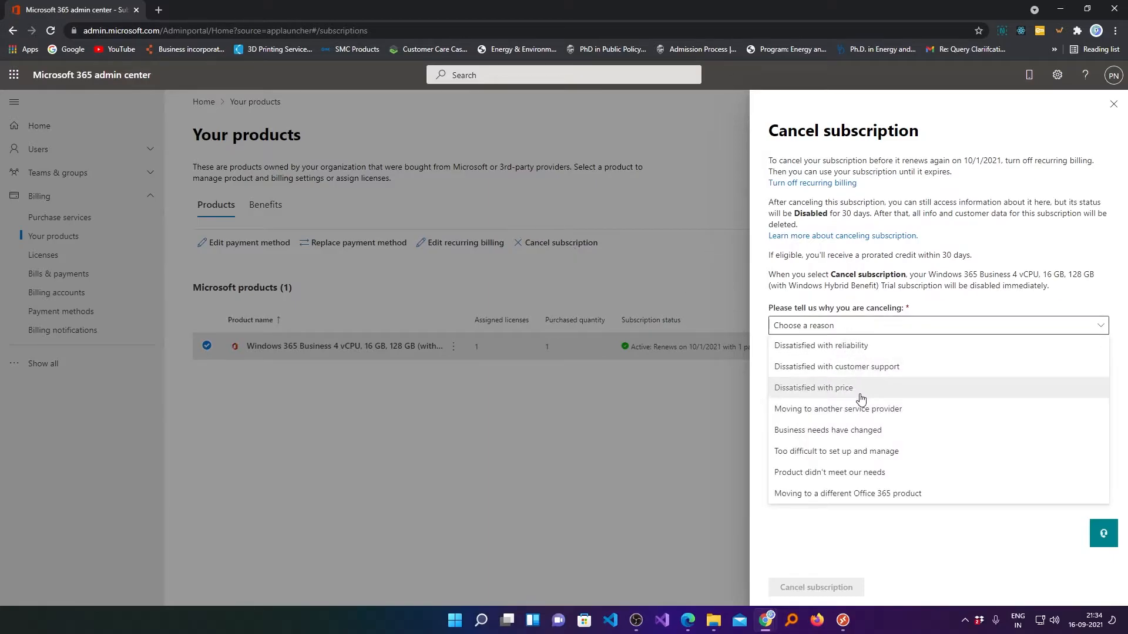
{"action": "left_click", "coordinate": [813, 388]}
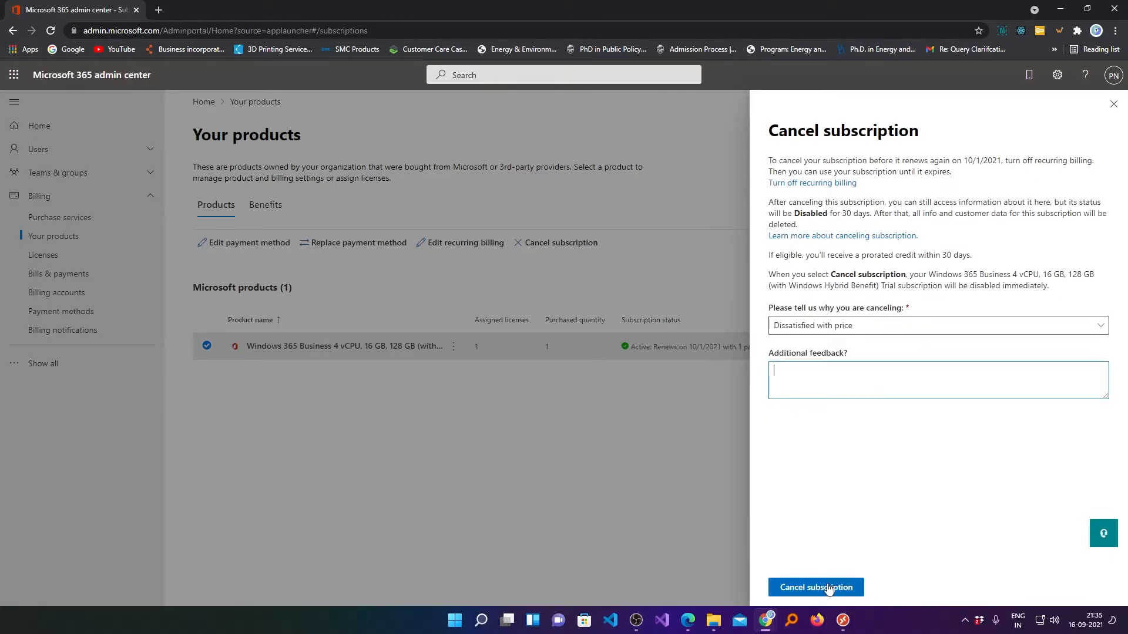
{"action": "left_click", "coordinate": [816, 587]}
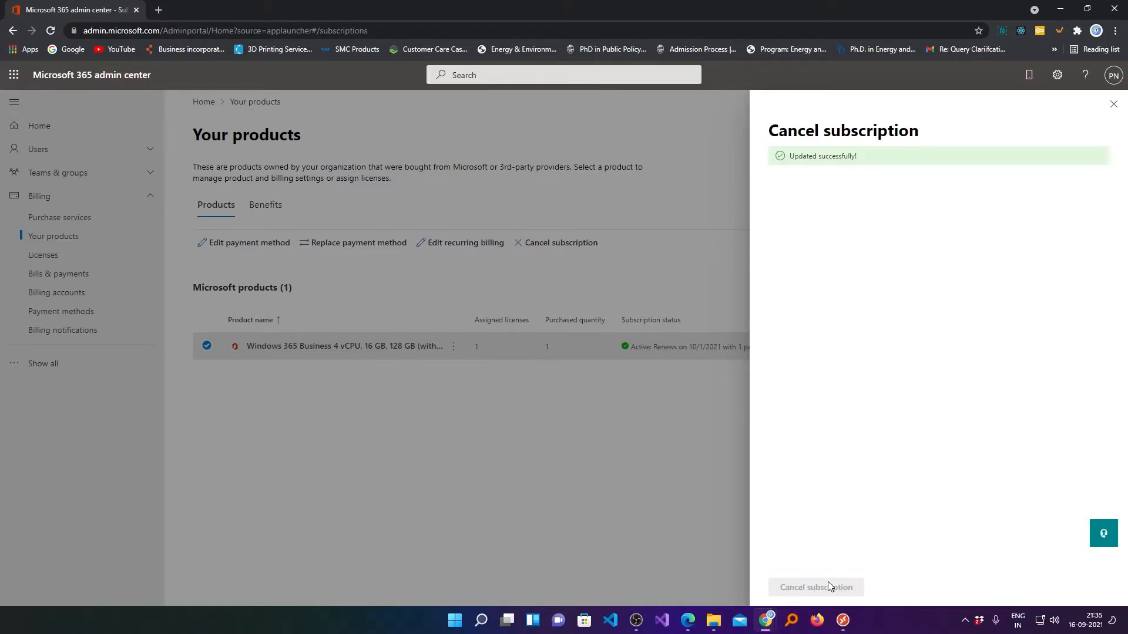
{"action": "mouse_move", "coordinate": [700, 262]}
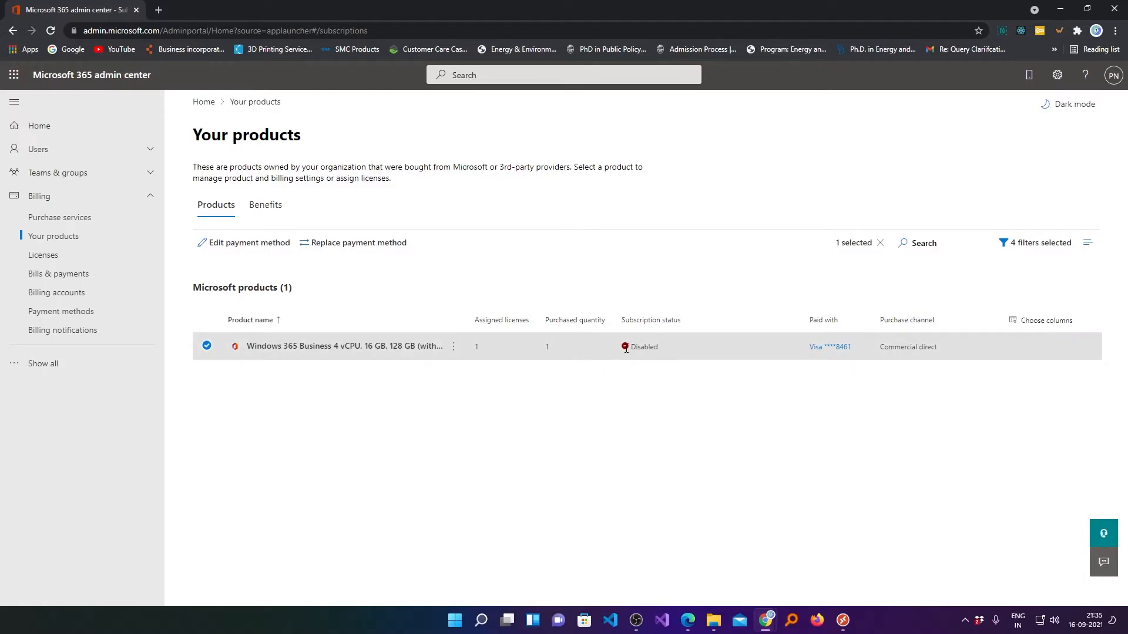
Open the disabled Windows 365 Business trial's subscription details page
{"action": "left_click", "coordinate": [345, 345]}
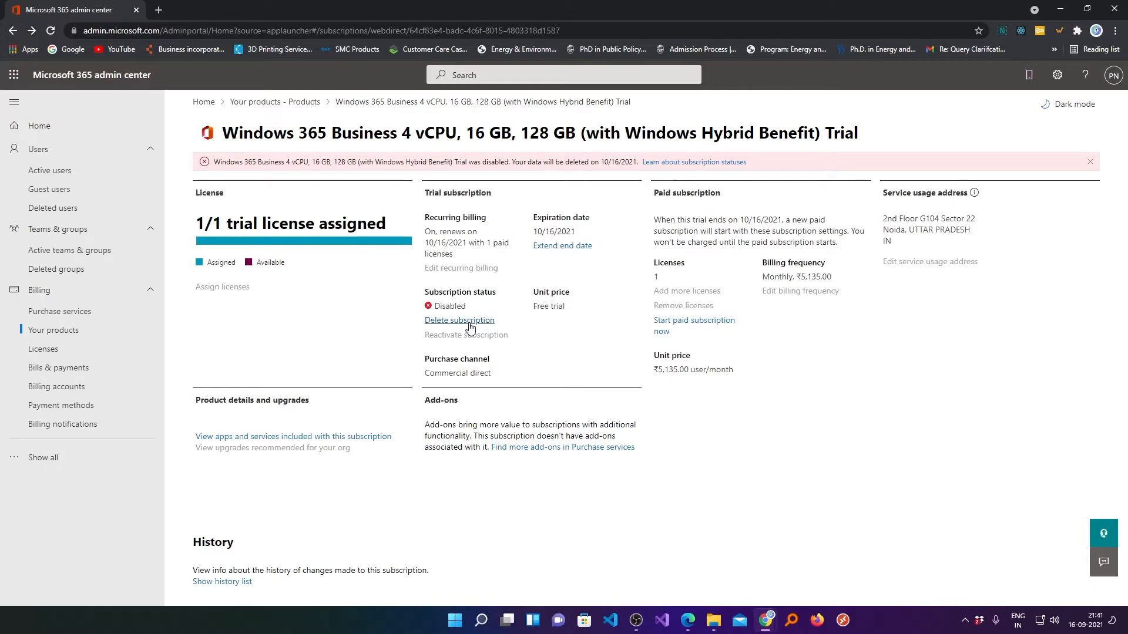
Delete the disabled trial subscription, confirm with Yes, and close the panel
{"action": "left_click", "coordinate": [458, 319]}
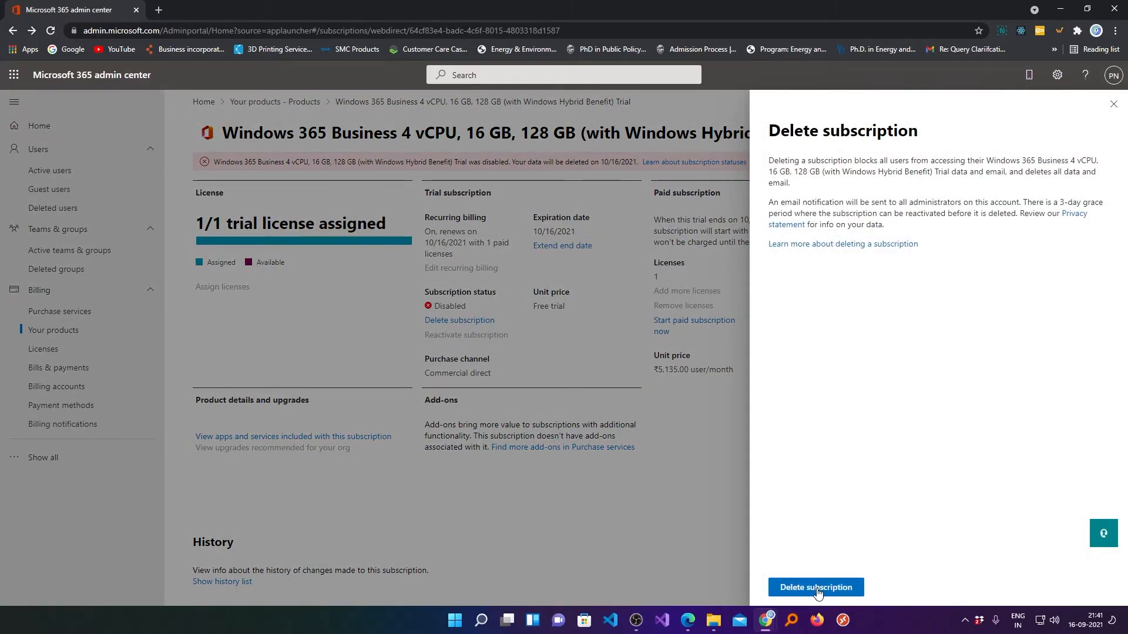
{"action": "left_click", "coordinate": [815, 587]}
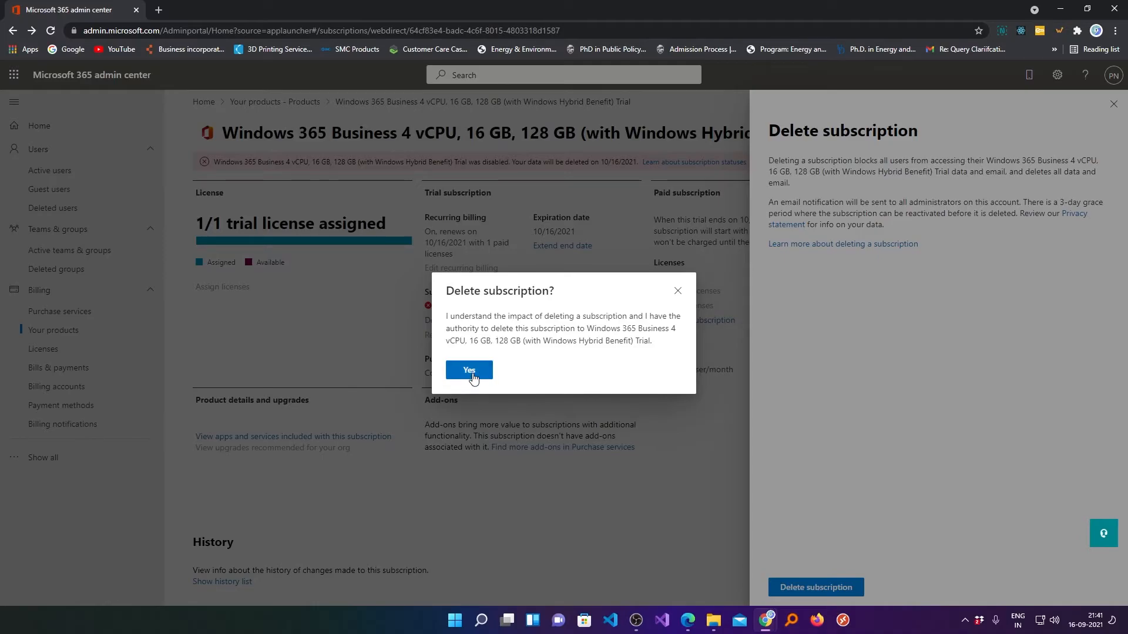
{"action": "left_click", "coordinate": [469, 371]}
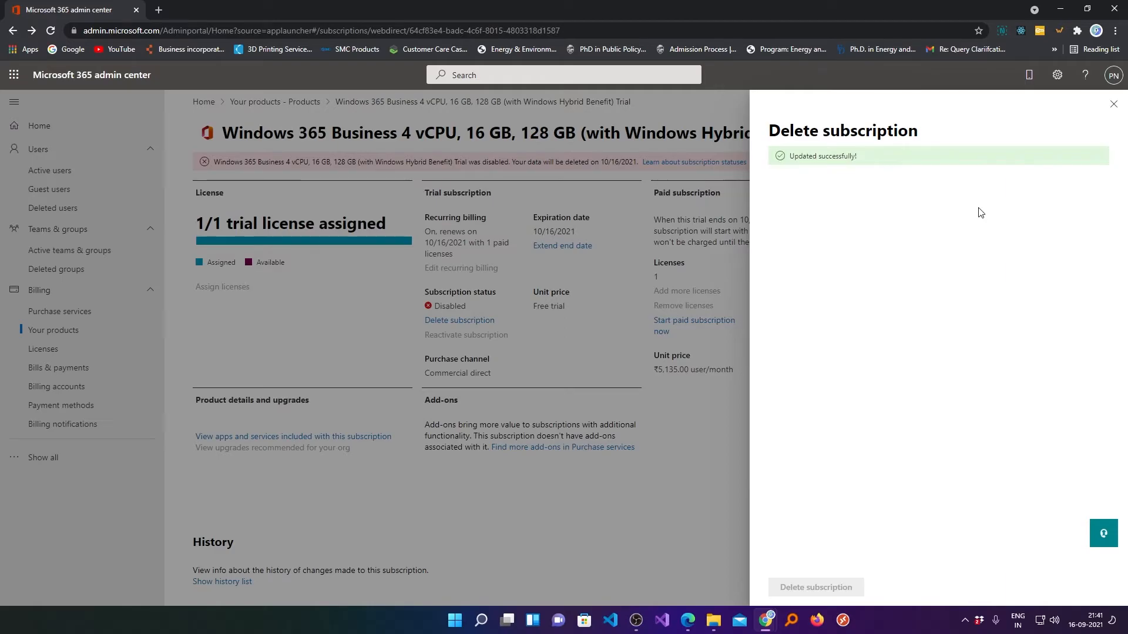
{"action": "left_click", "coordinate": [1114, 104]}
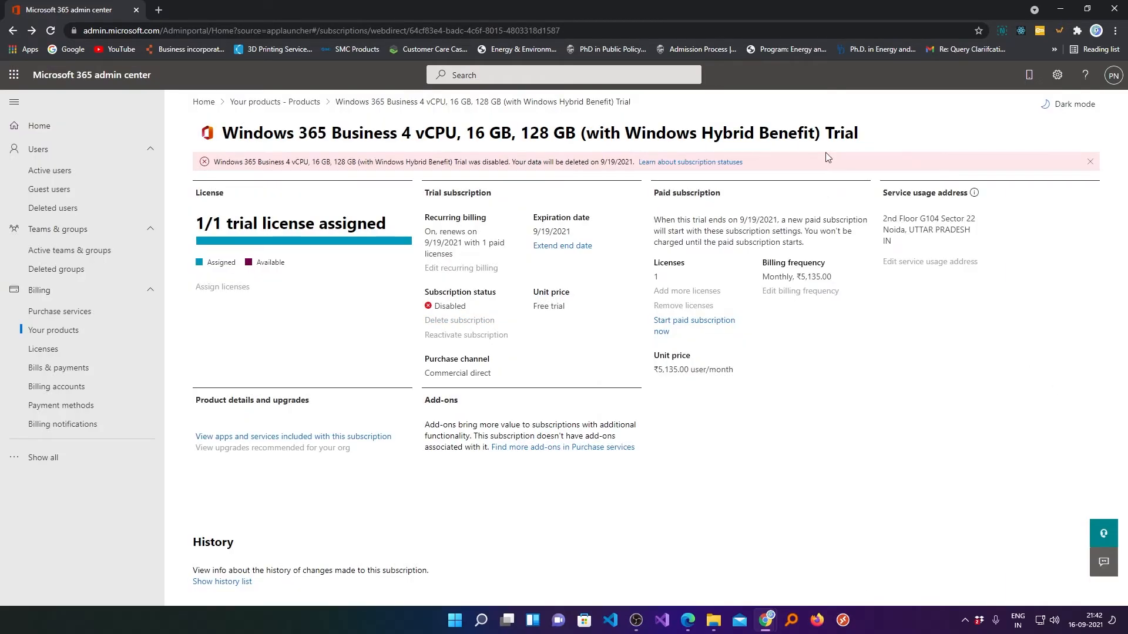